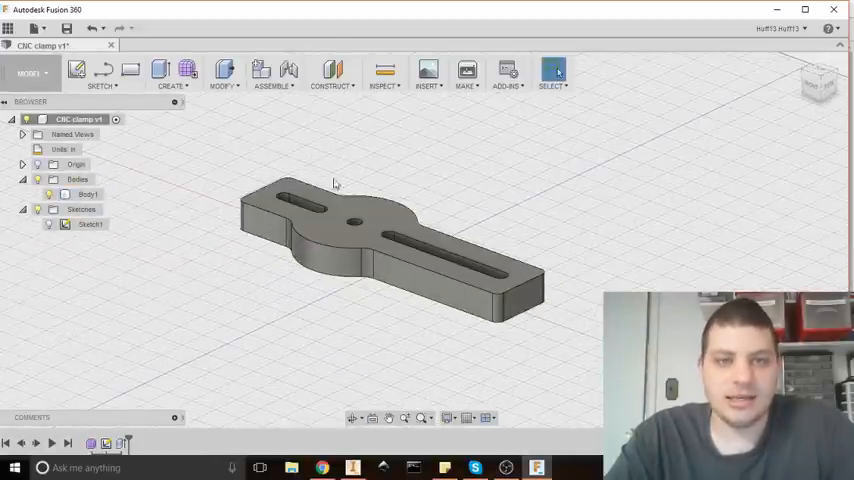
mouse_move(306, 172)
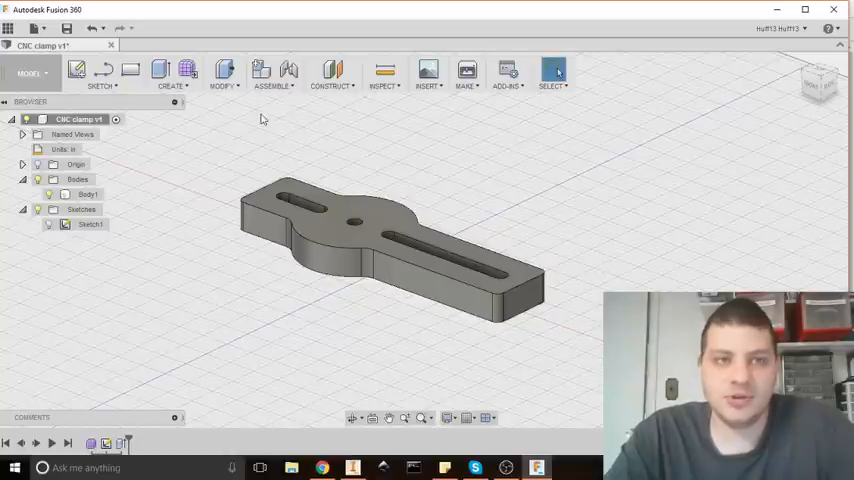
Bring up the workspace switcher to leave the design environment for CAM
left_click(30, 72)
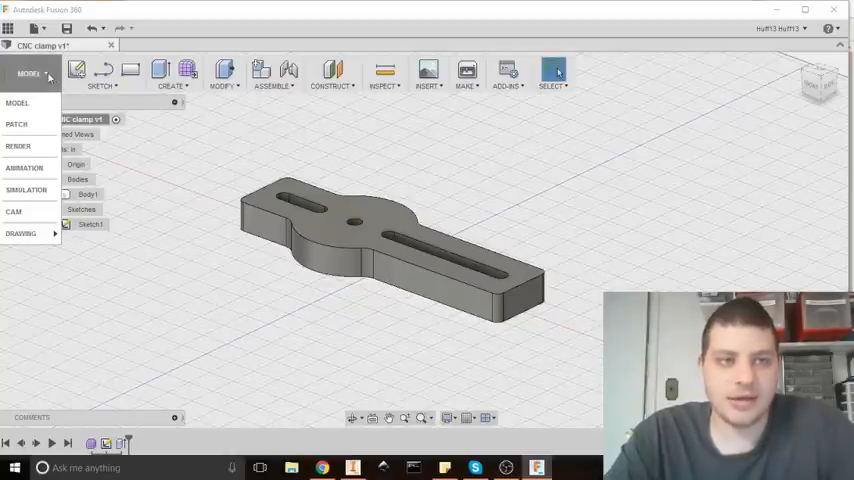
mouse_move(14, 212)
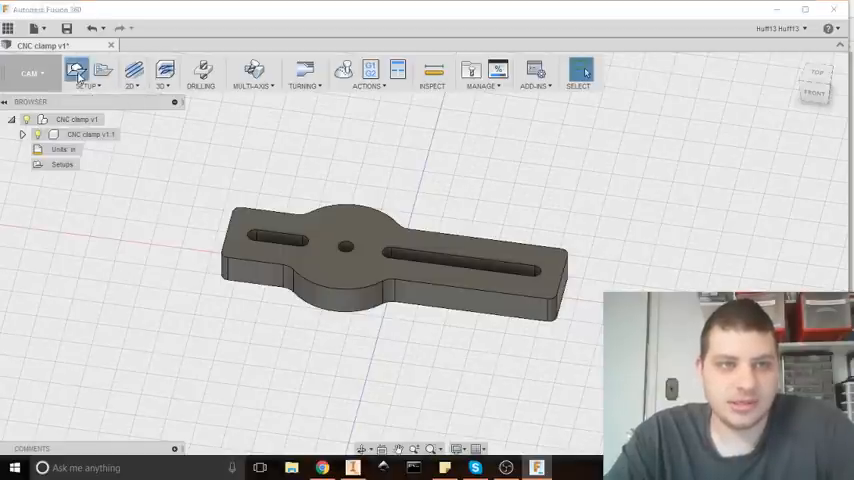
Create a new milling setup and place its work origin at a stock box point
left_click(88, 70)
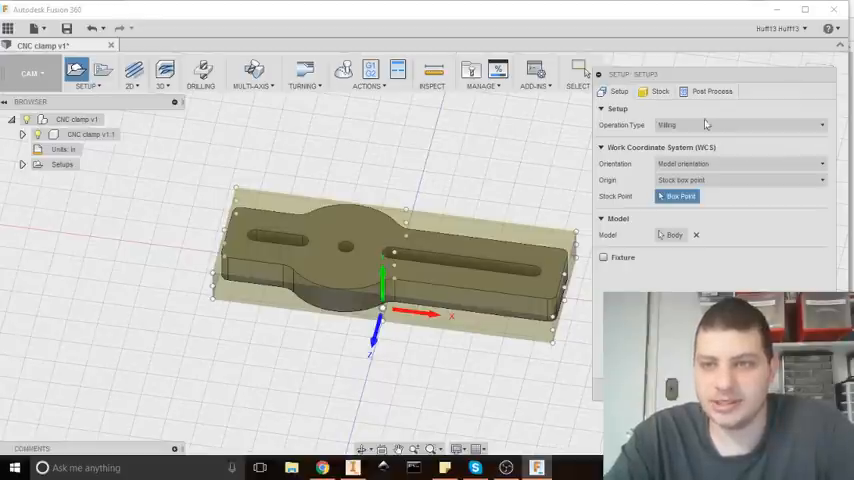
left_click(740, 164)
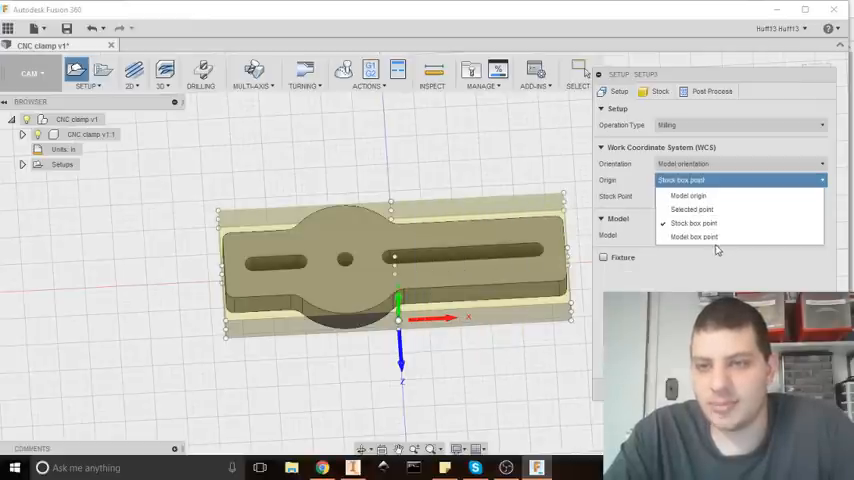
left_click(692, 224)
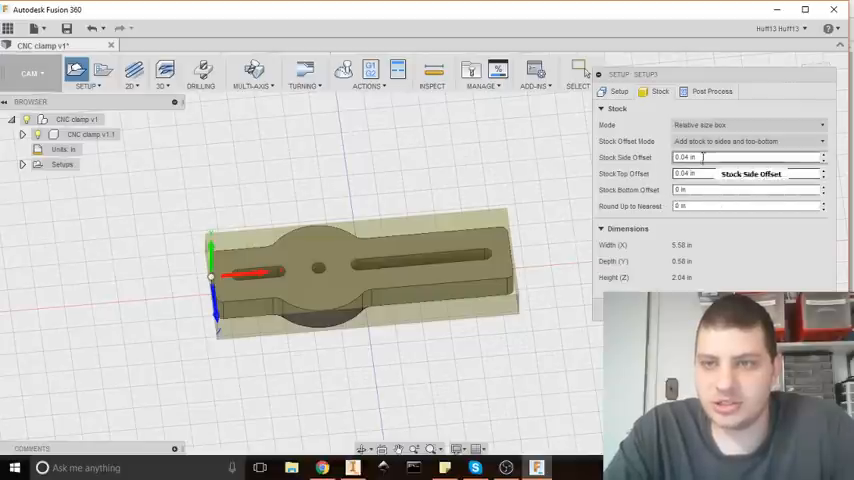
Keep the stock as a relative size box with no additional stock offset around the clamp
left_click(748, 126)
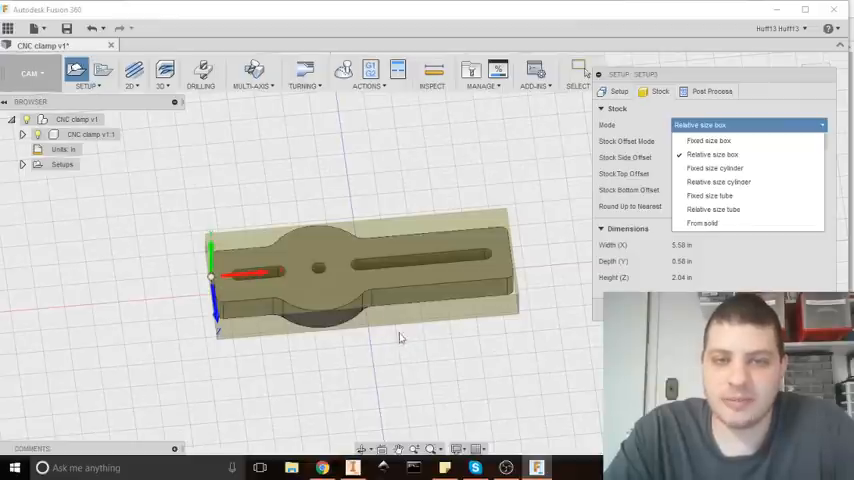
mouse_move(576, 196)
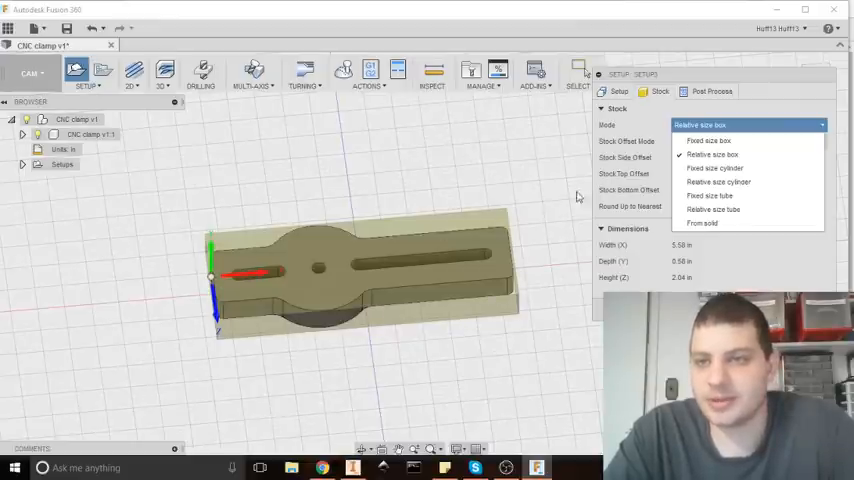
left_click(712, 154)
type("0")
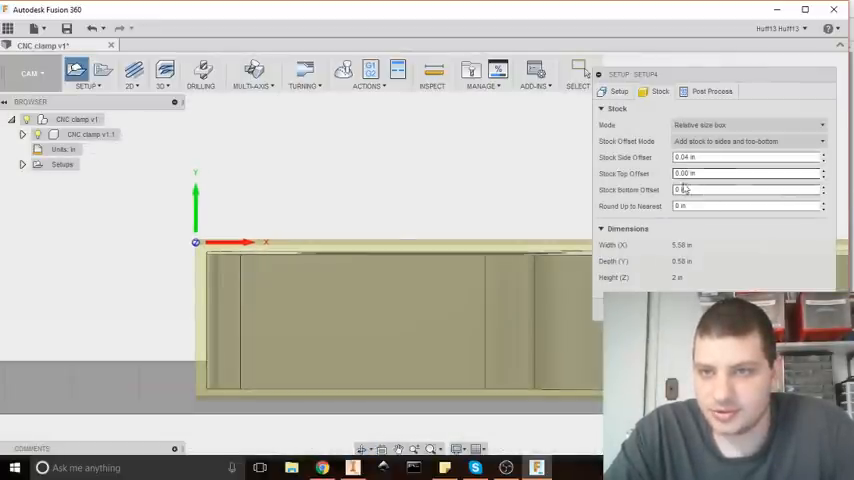
left_click(744, 188)
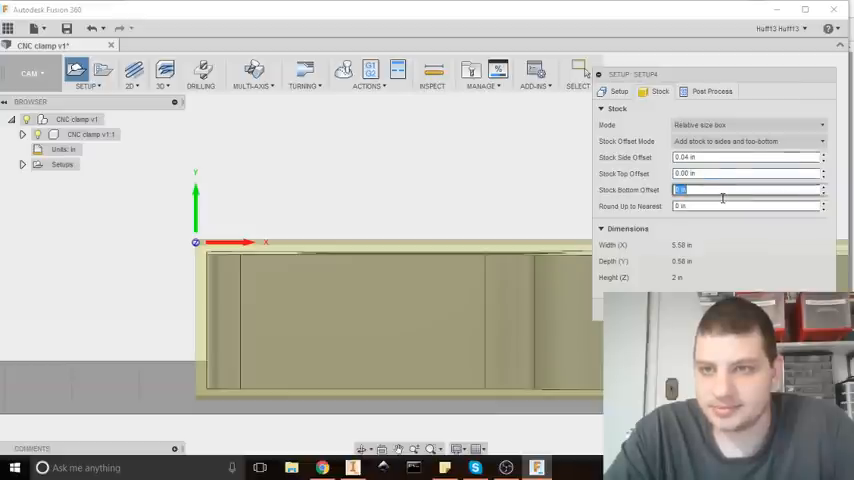
left_click(748, 140)
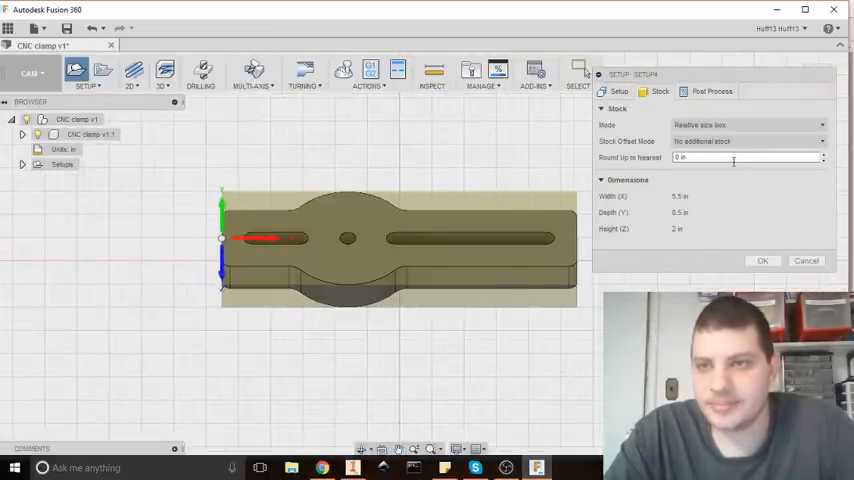
left_click(712, 92)
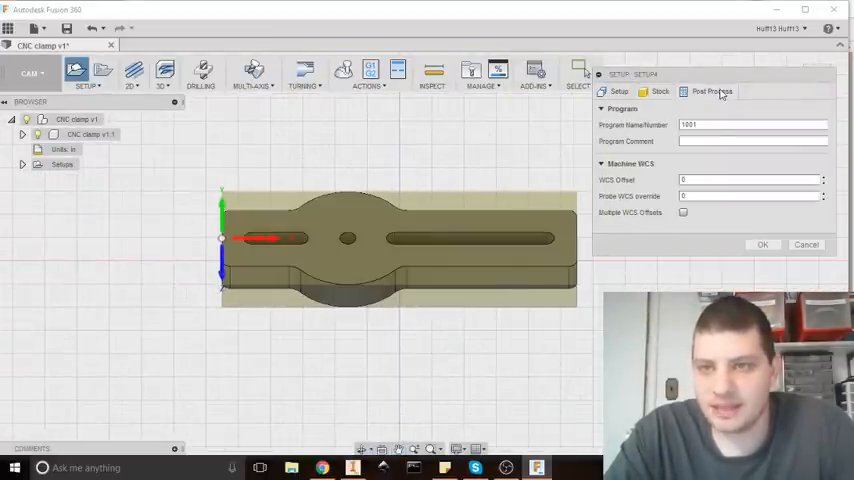
Set the program name to 'Clamp 2.0'
left_click(752, 124)
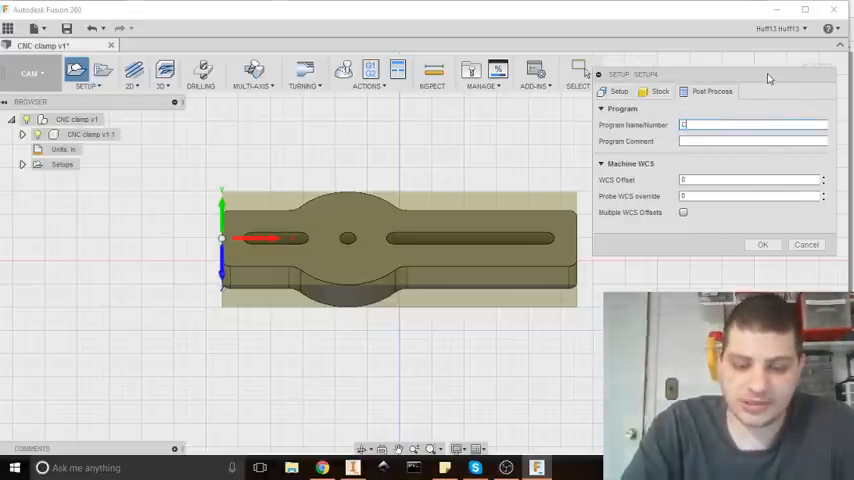
type("Clamp 2.0")
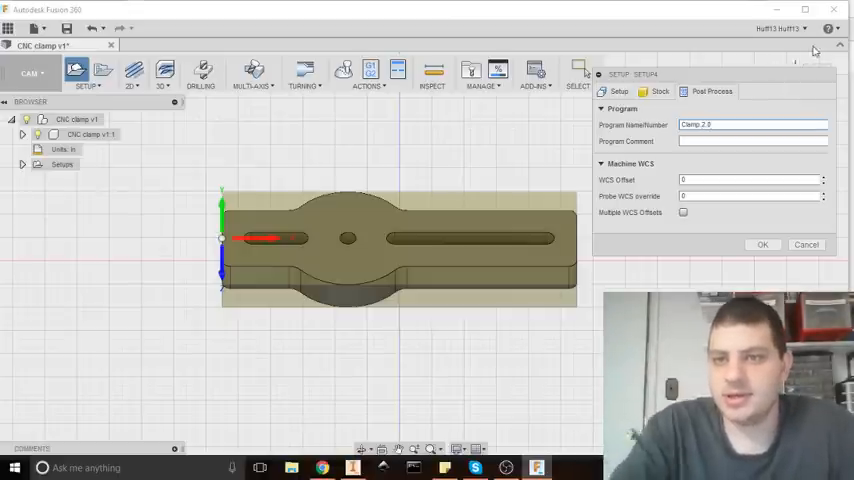
Set the program comment to 'plywood 1/8inch endmill'
left_click(750, 140)
type("Se")
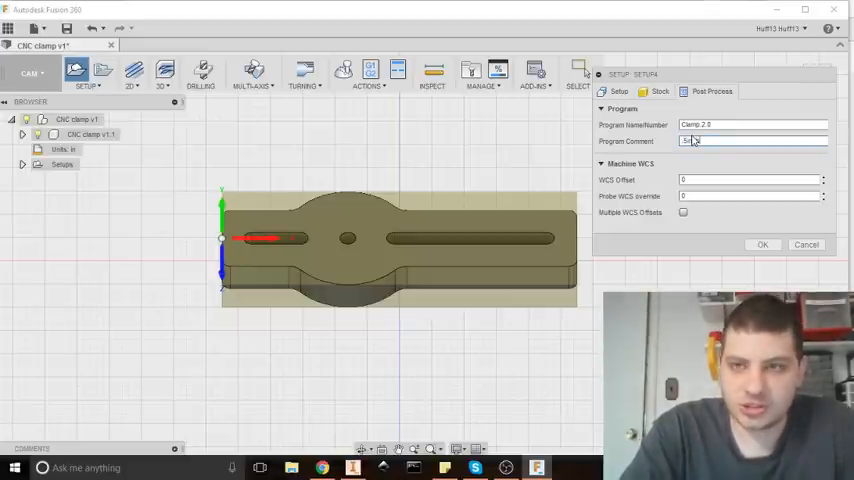
type("plywood")
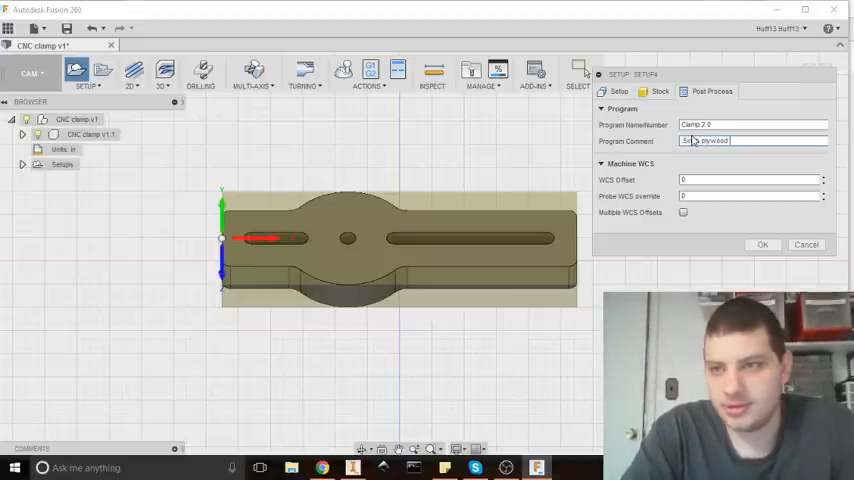
type("1/")
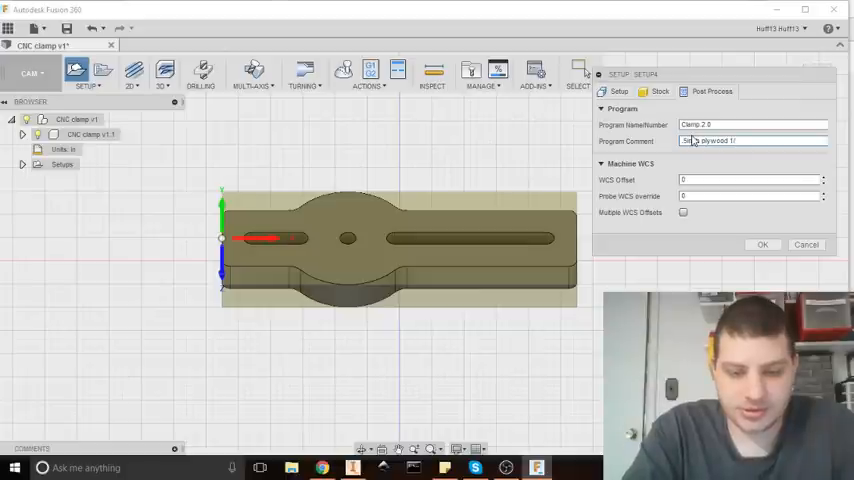
type("8inch")
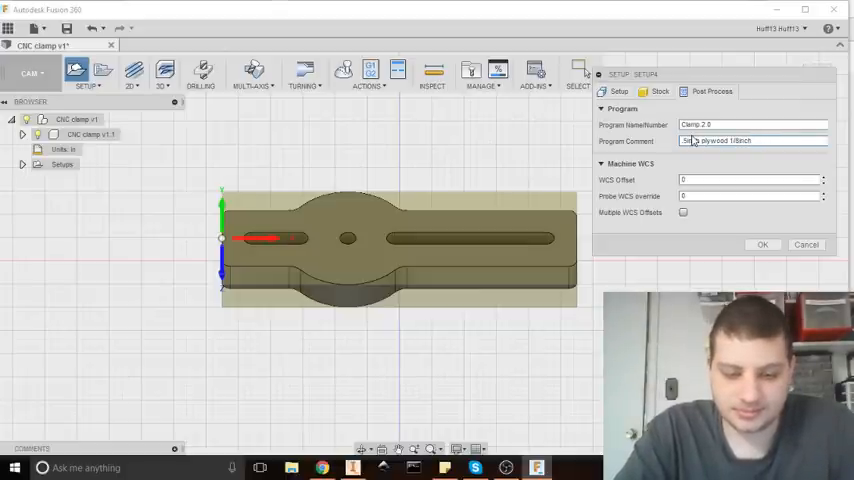
type("endmill")
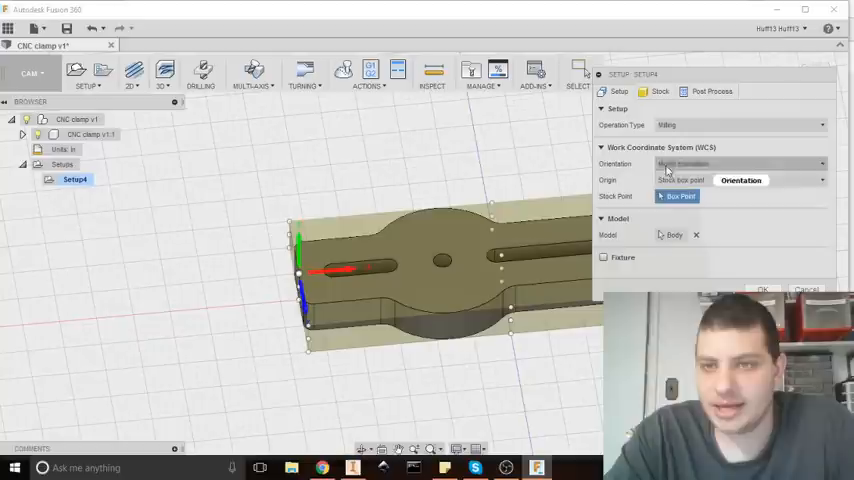
Set WCS Orientation to 'Select Z axis/plane & X axis'
left_click(740, 164)
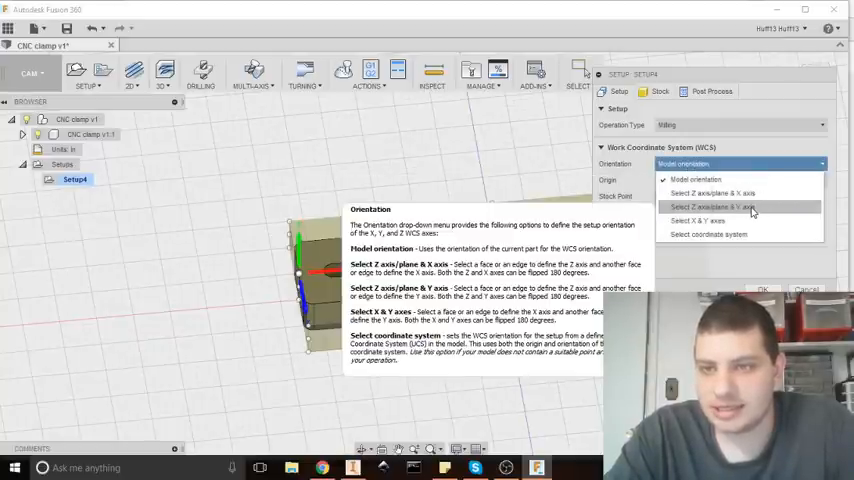
left_click(712, 208)
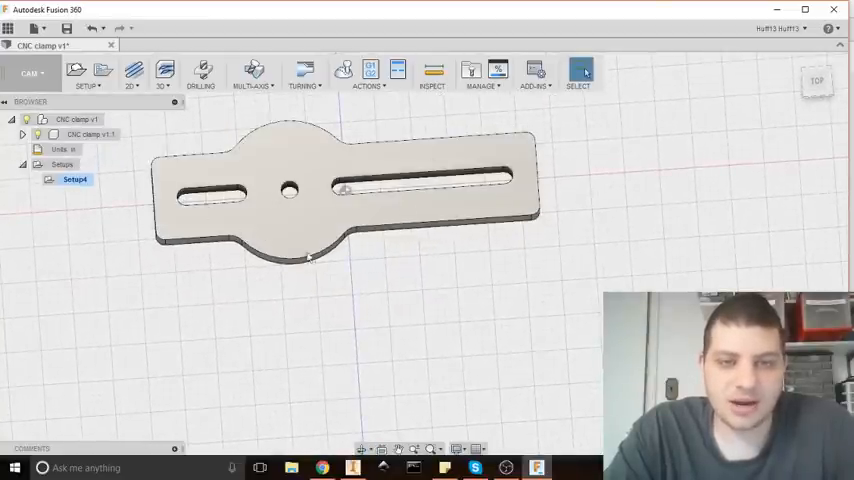
mouse_move(650, 164)
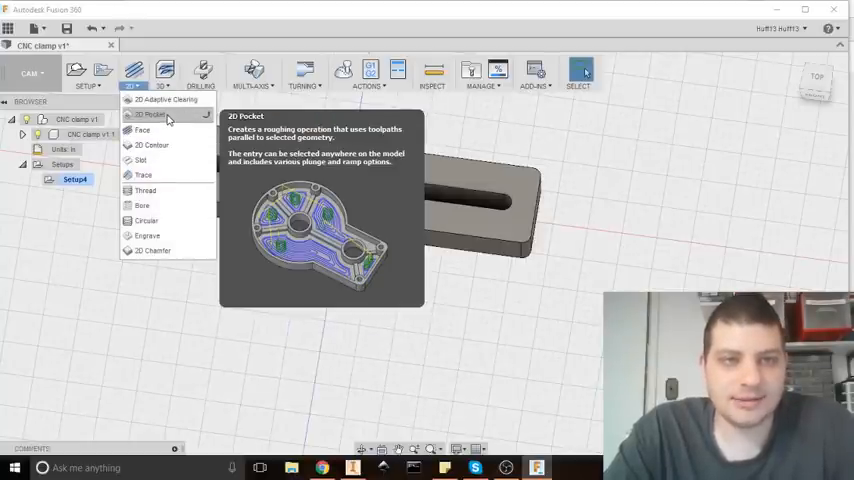
Start a 2D Pocket operation for the clamp's slots and centre hole
left_click(150, 114)
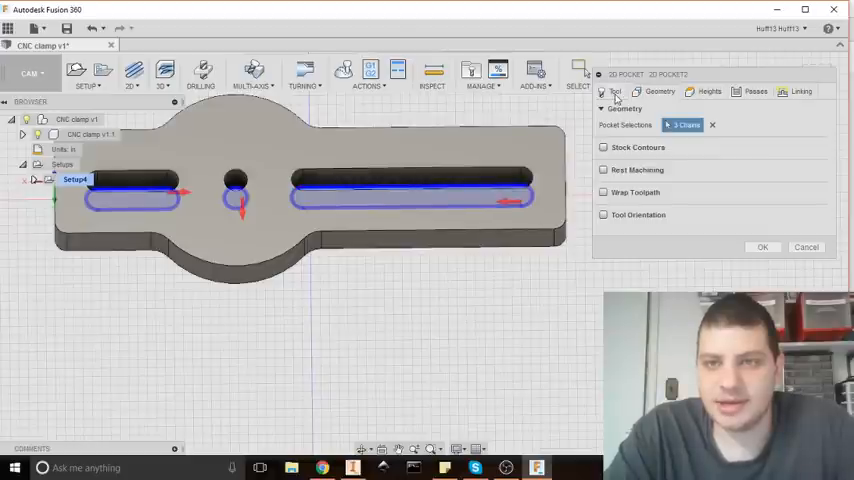
Assign the Ø1/8" Flat Endmill from the Sample Library aluminum tools as the pocket's cutter
left_click(616, 92)
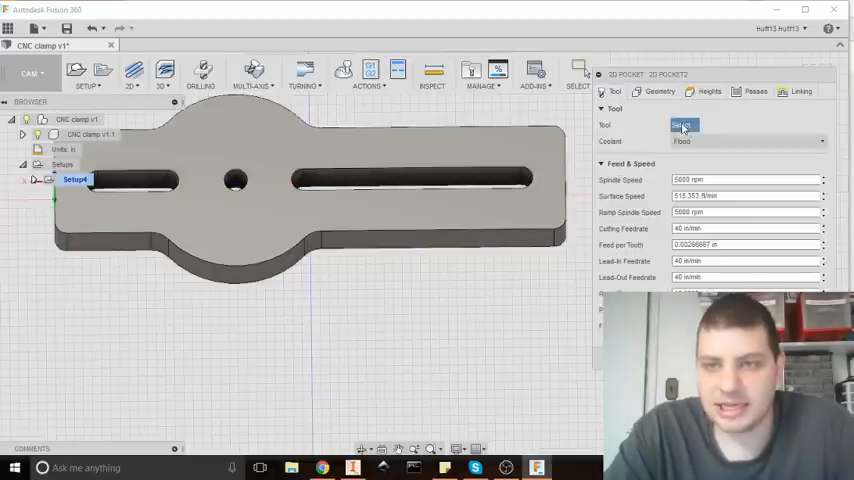
left_click(684, 124)
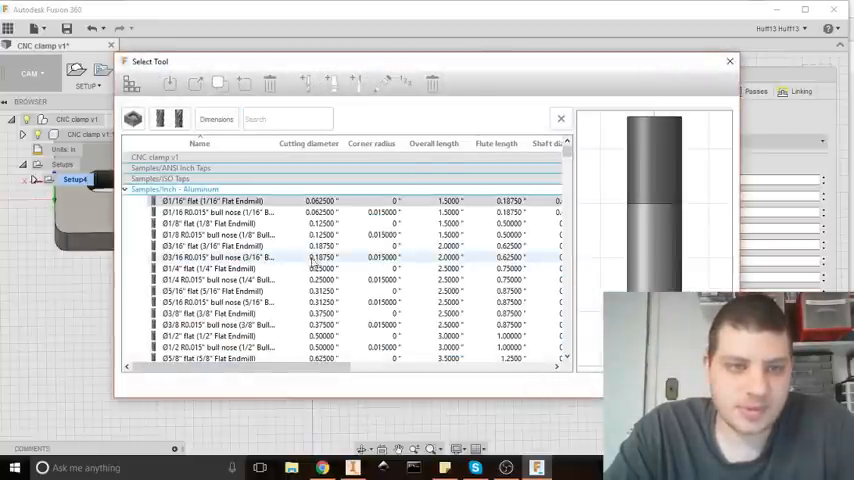
scroll("down", 3)
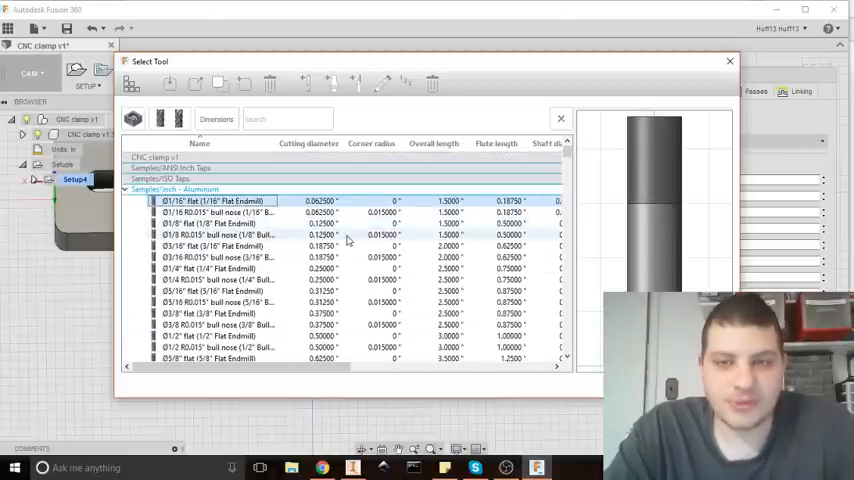
scroll("down", 3)
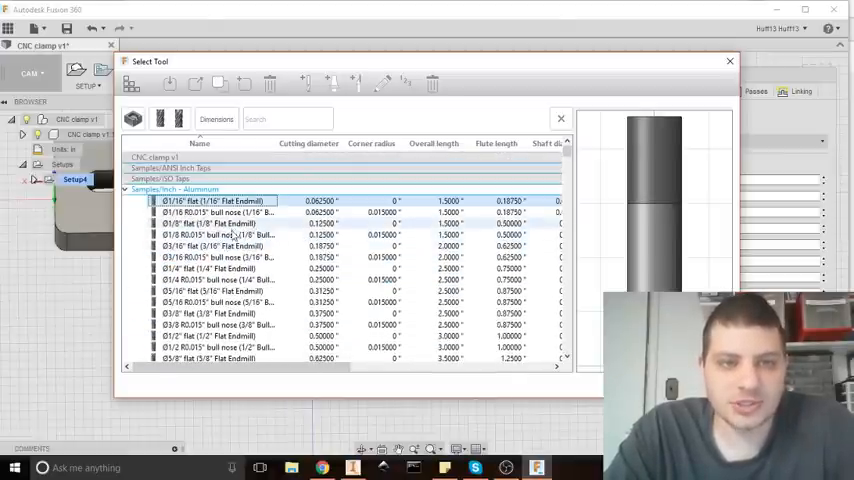
left_click(216, 200)
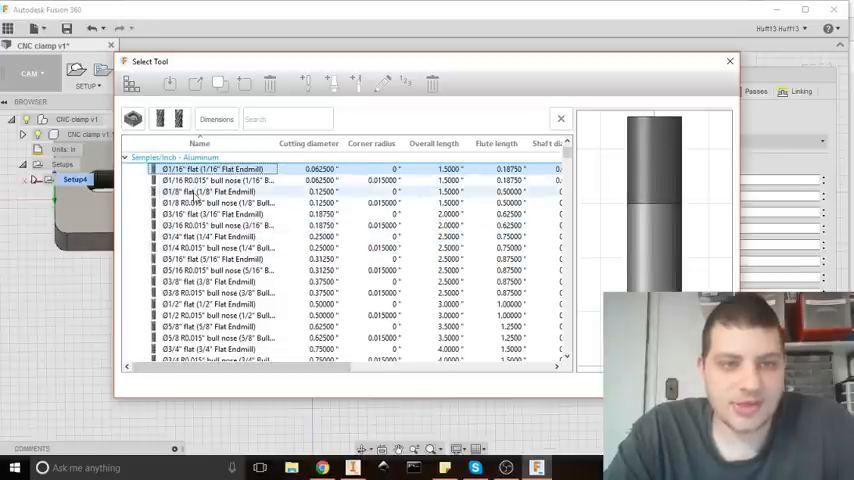
left_click(210, 192)
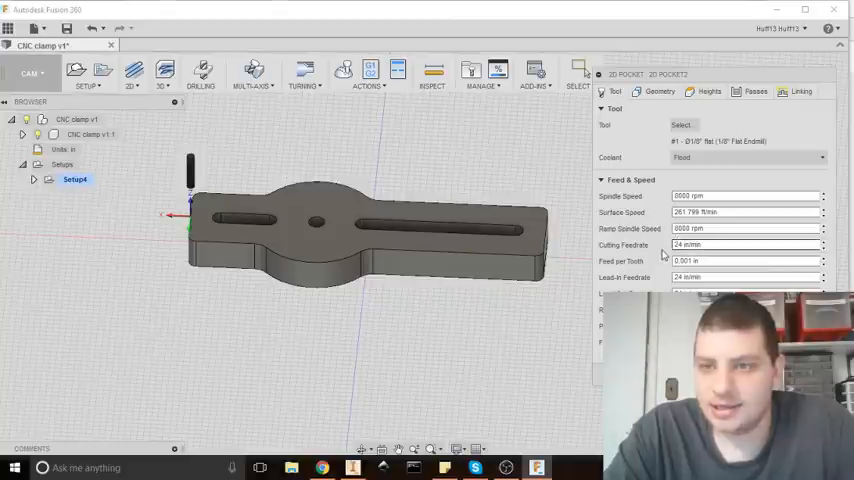
mouse_move(690, 228)
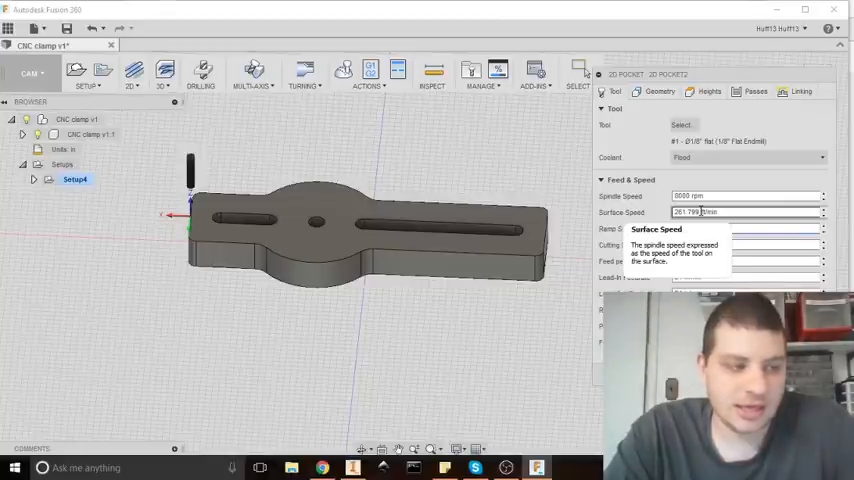
Edit the end mill's surface speed in the Feed & Speed section
left_click(744, 228)
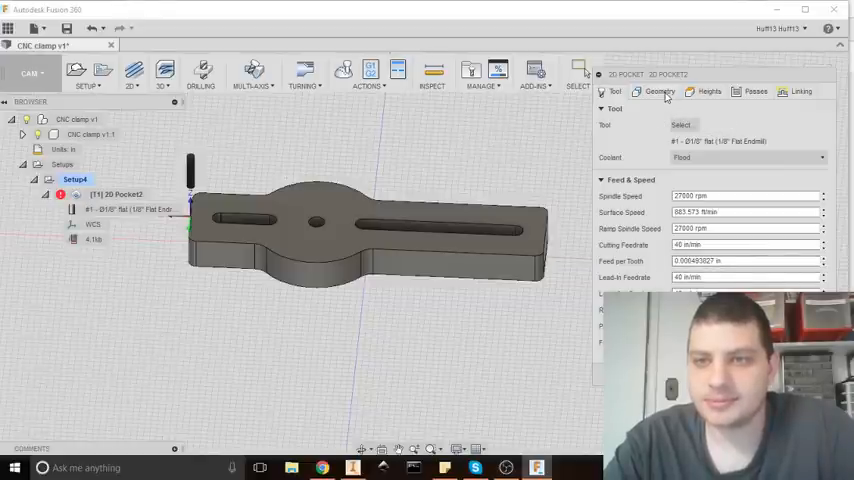
left_click(660, 92)
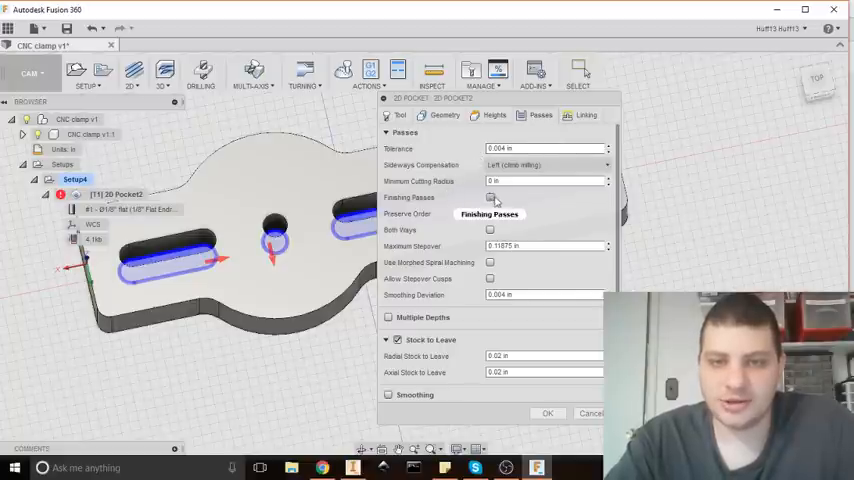
Set the pocket's Maximum Stepover to 0.05 in on the Passes tab
left_click(490, 196)
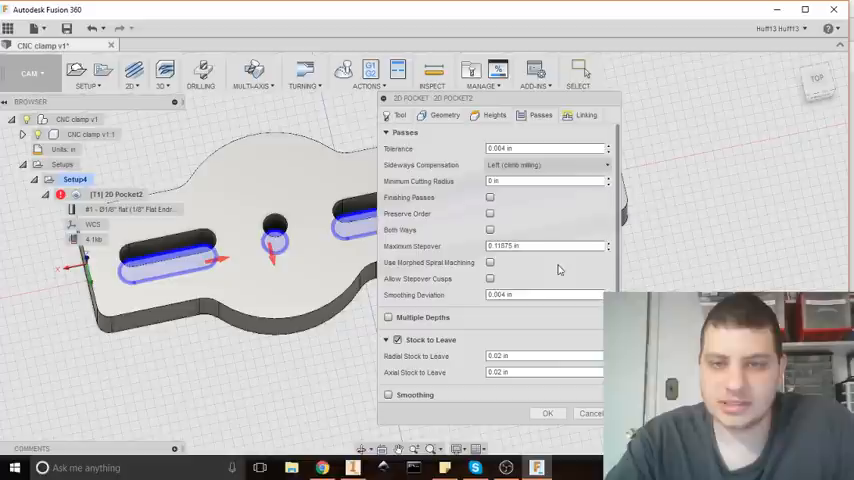
scroll("down", 3)
type("0.05")
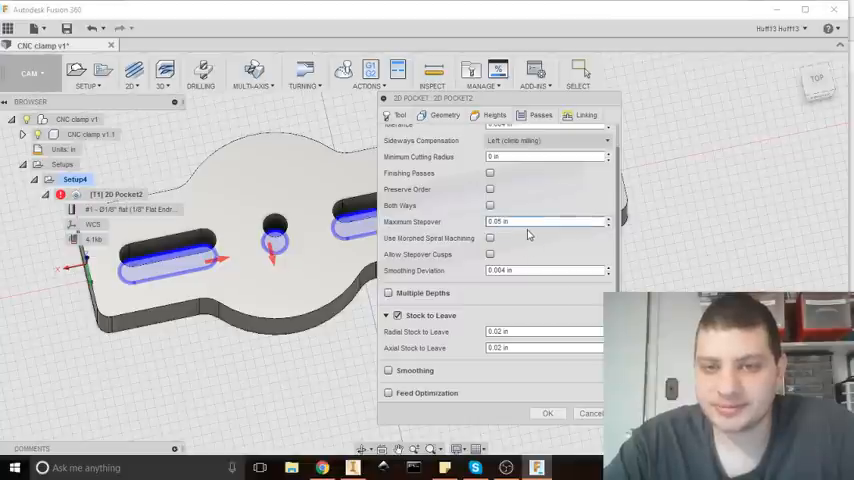
mouse_move(526, 250)
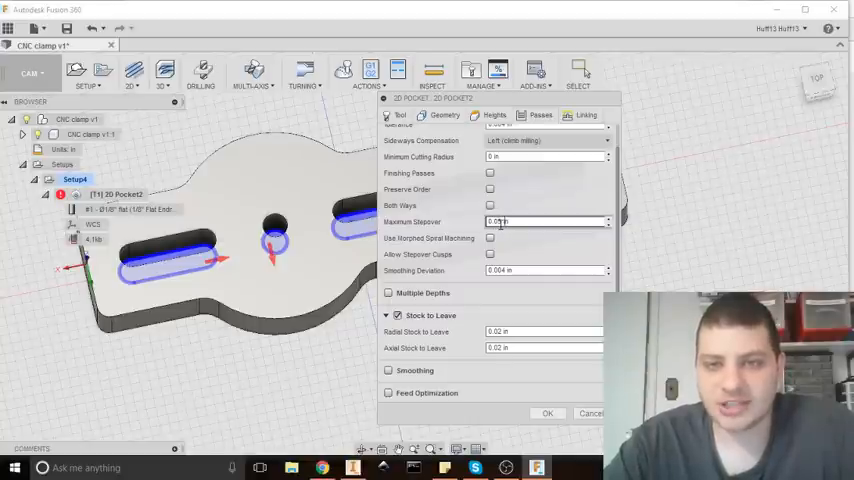
type("0.05 in")
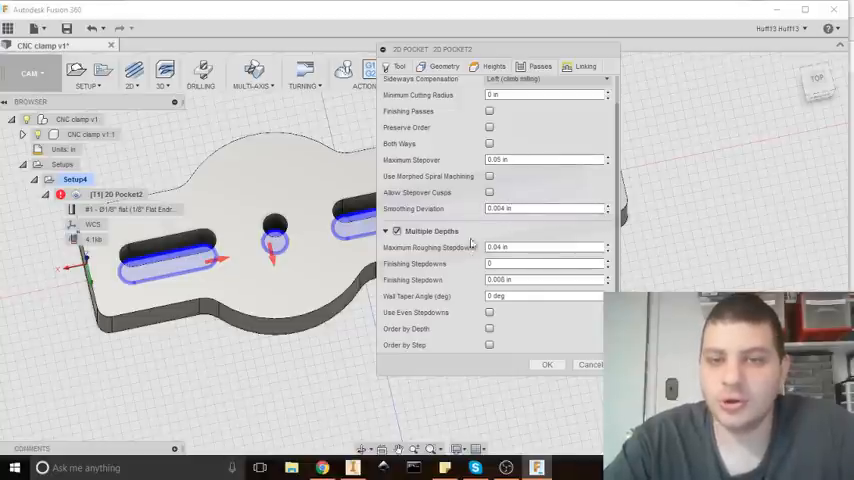
Enable Multiple Depths and edit the roughing and finishing stepdown values
left_click(540, 246)
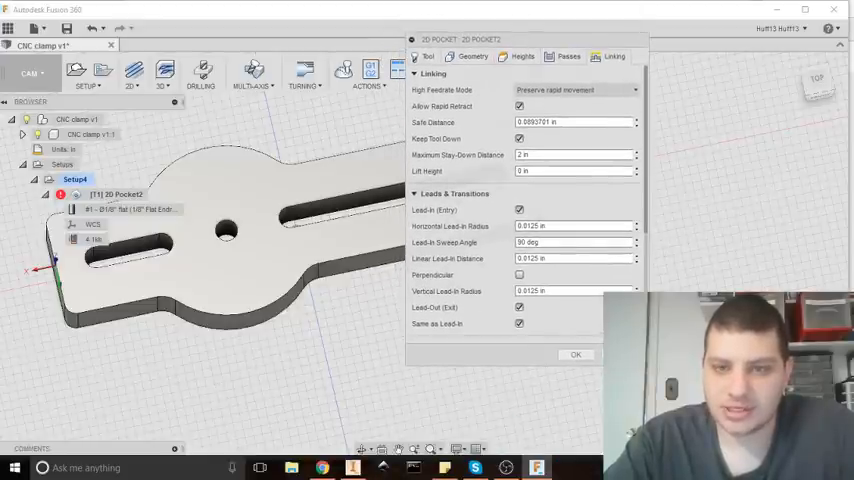
Review the pocket's lead-in and linking options before generating the 2D pocket
left_click(576, 354)
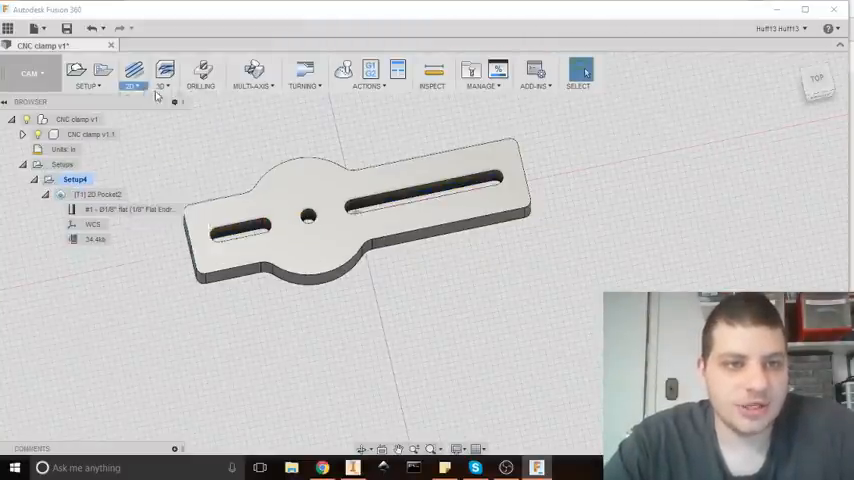
Start a new 2D Contour toolpath, check its tool feeds, and return to geometry selection
left_click(132, 72)
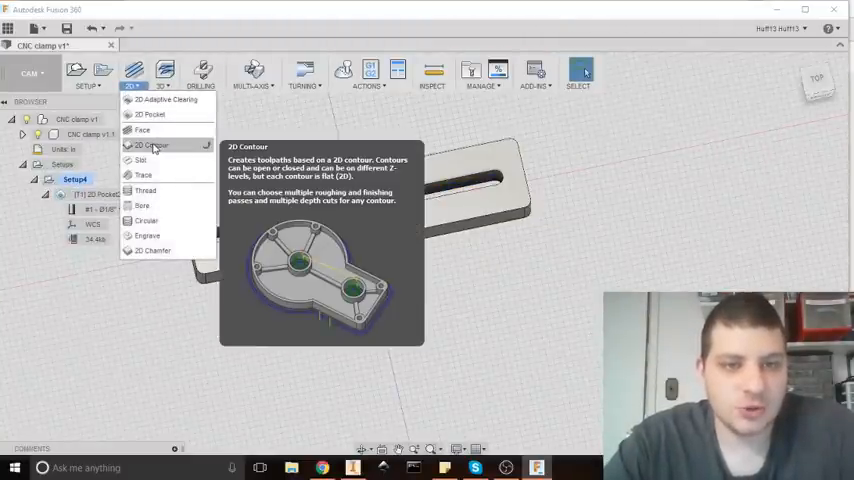
left_click(152, 146)
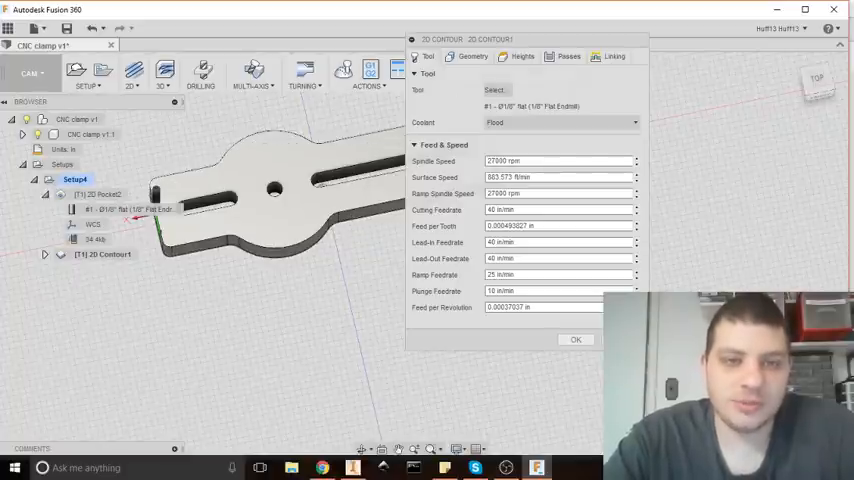
mouse_move(280, 224)
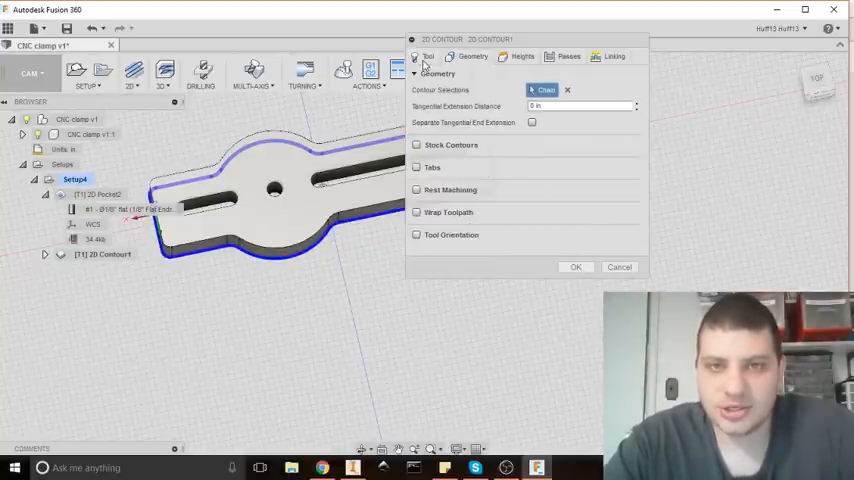
left_click(428, 56)
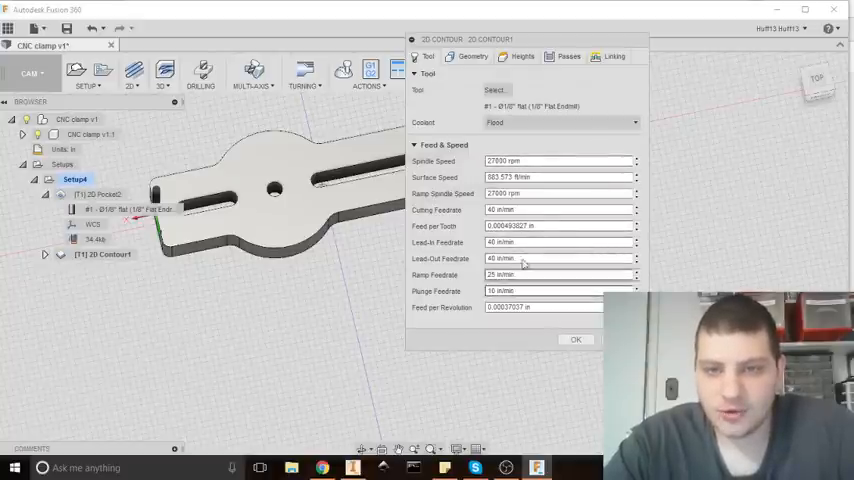
left_click(470, 56)
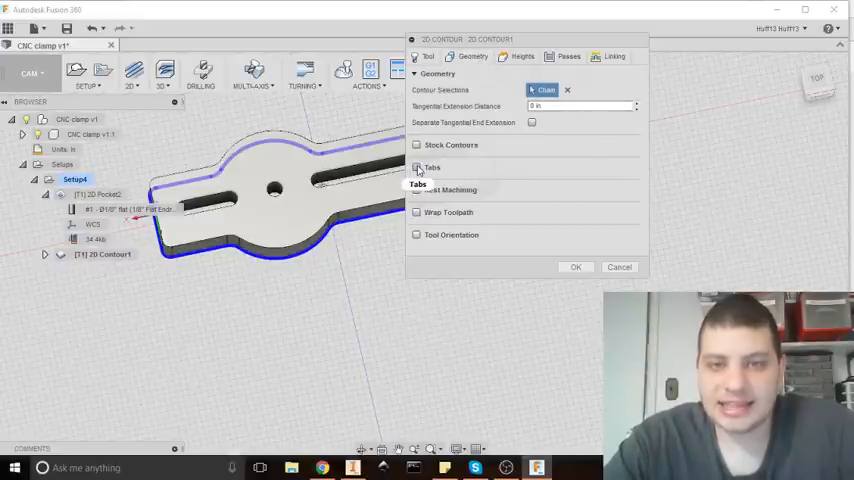
Show the contour's Heights settings with clearance 0.6 in and retract 0.2 in
left_click(416, 168)
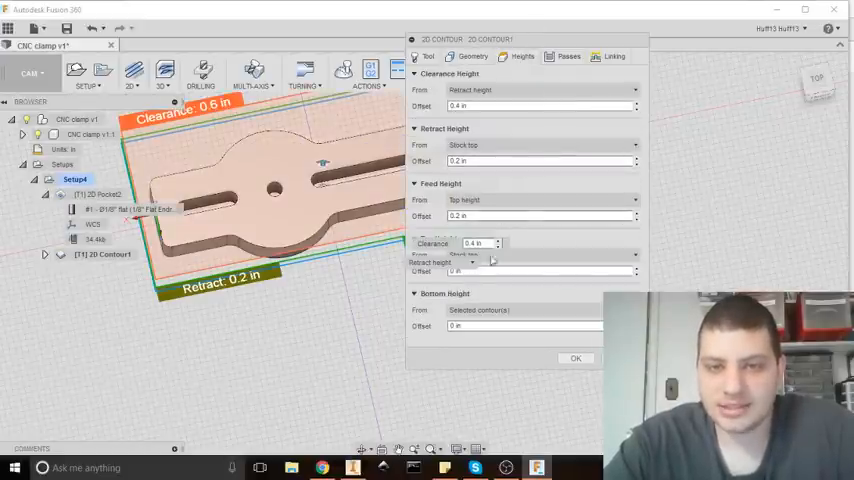
Enable Multiple Depths on the Passes settings and generate 2D Contour1
left_click(568, 56)
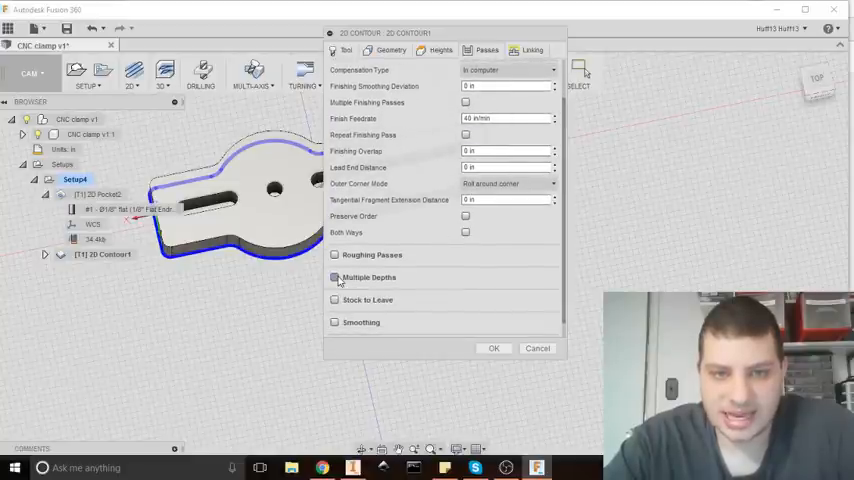
left_click(336, 276)
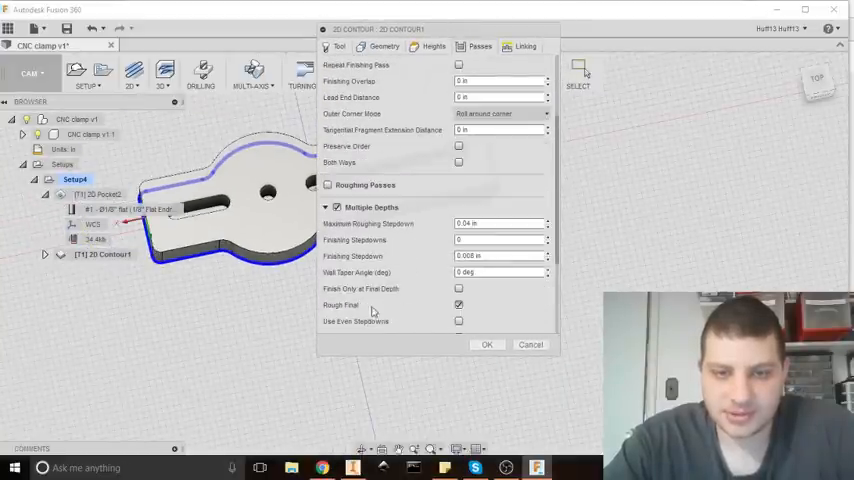
scroll("down", 3)
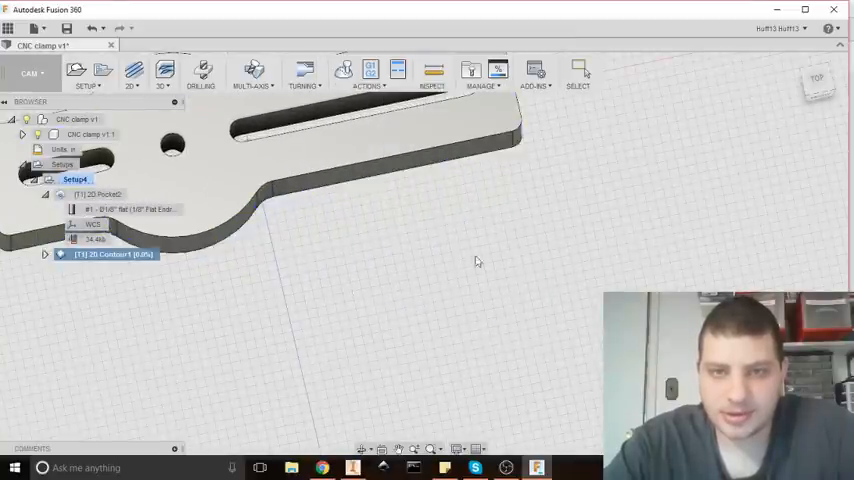
left_click(104, 254)
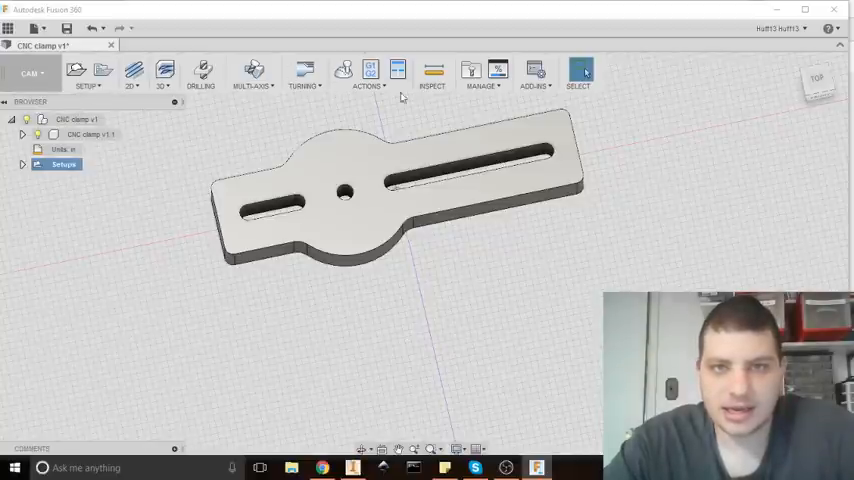
mouse_move(344, 72)
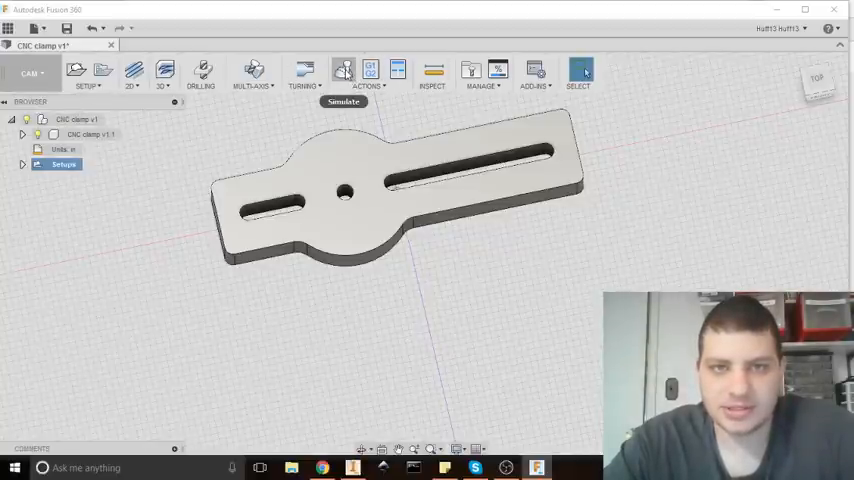
Simulate Setup1 with the stock block shown, toolpath lines hidden, and stock material list opened
left_click(344, 72)
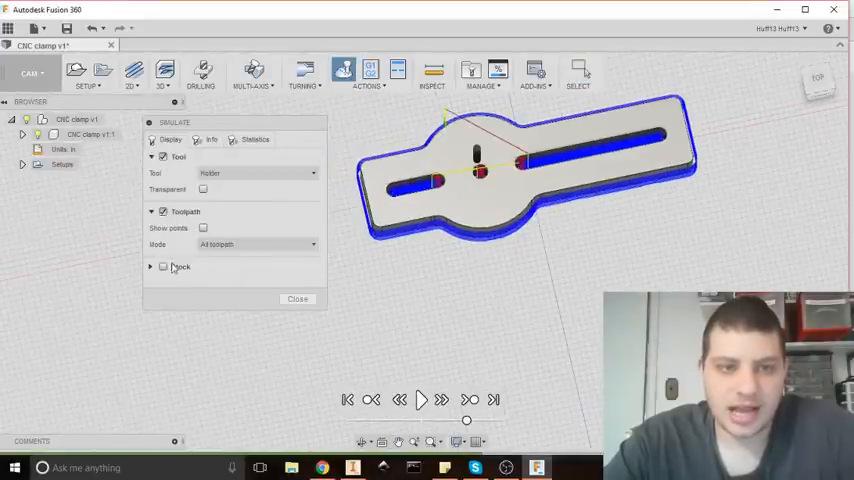
left_click(164, 268)
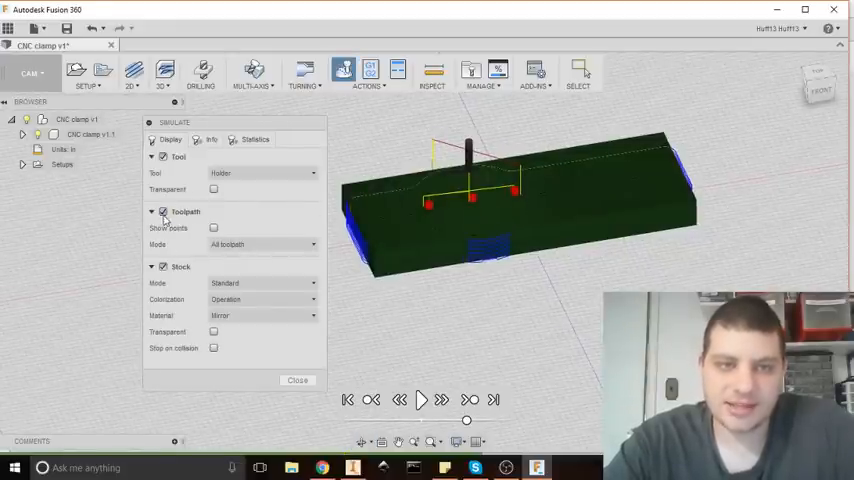
left_click(152, 212)
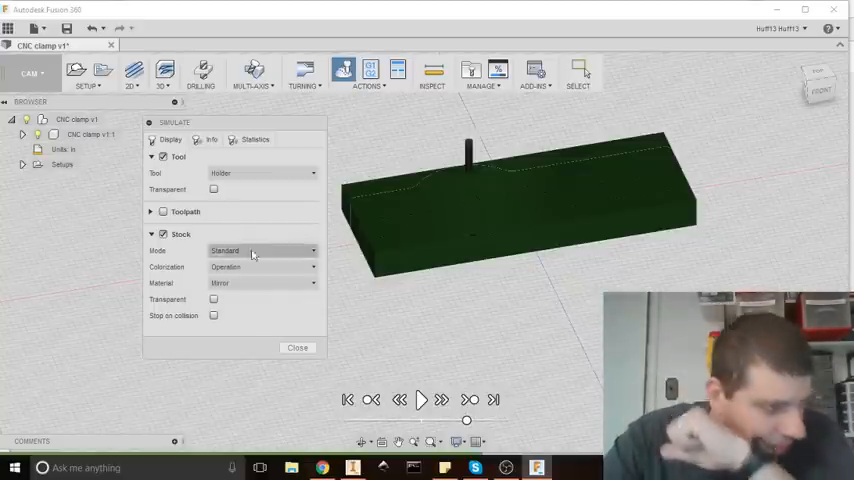
left_click(262, 284)
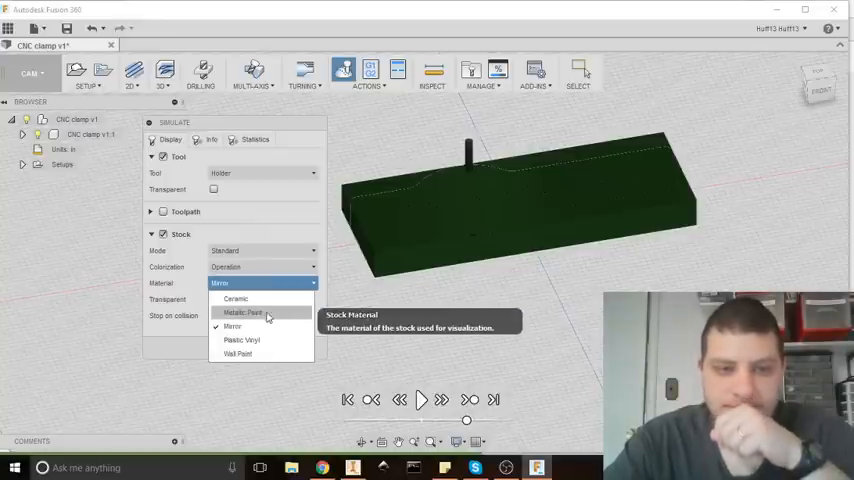
Set the simulated stock material to Wood and view the machining statistics
left_click(238, 352)
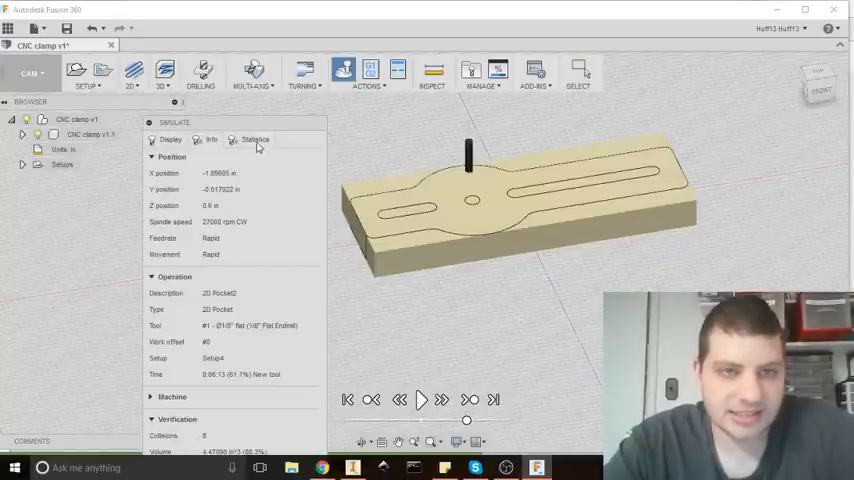
left_click(256, 140)
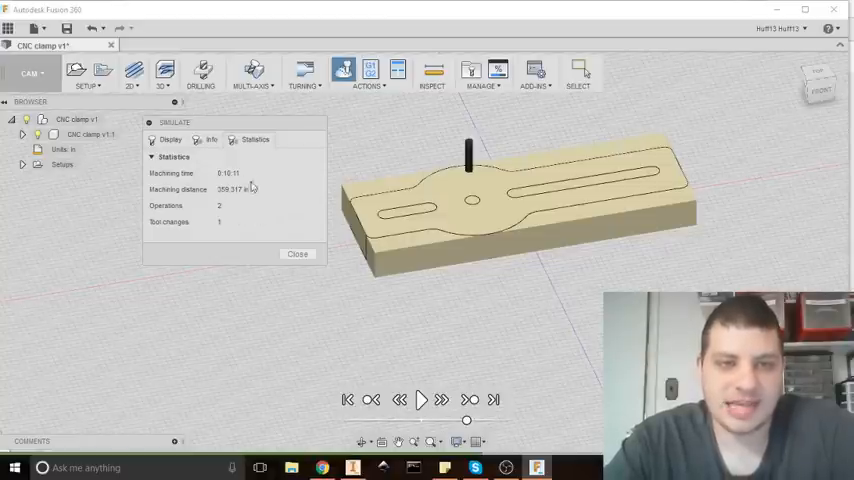
mouse_move(224, 200)
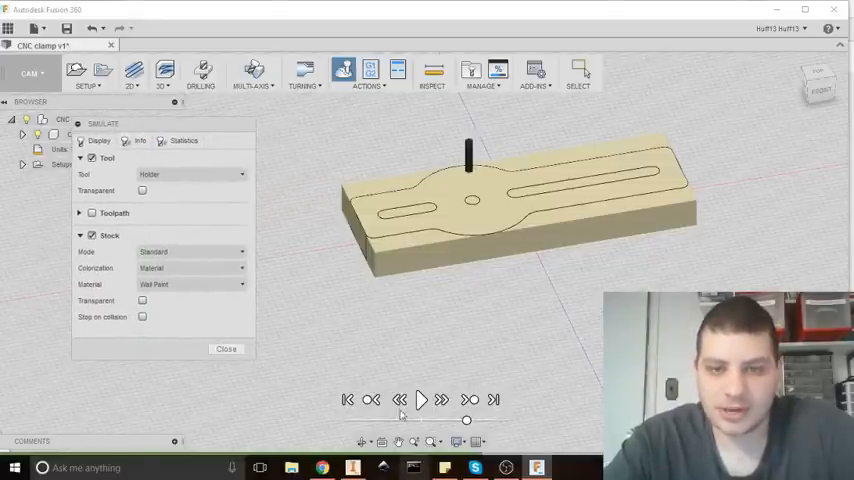
Play the simulation until the clamp is cut free, stop playback, and close the simulation
left_click(420, 400)
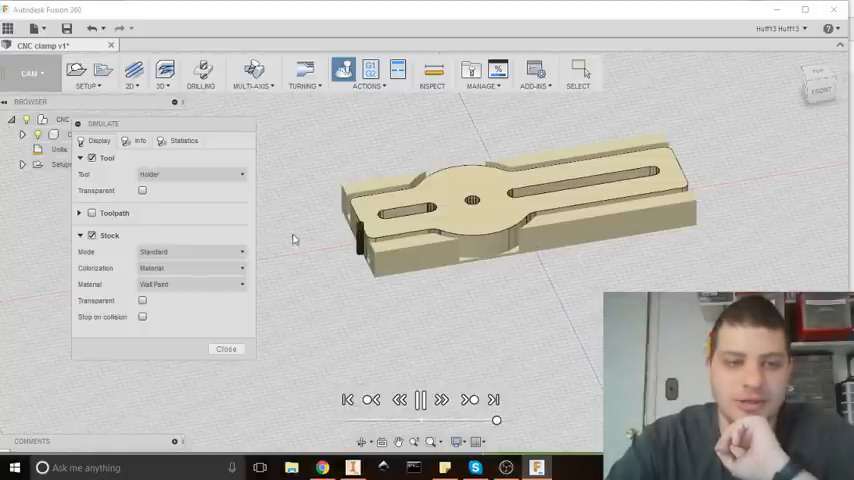
left_click(420, 400)
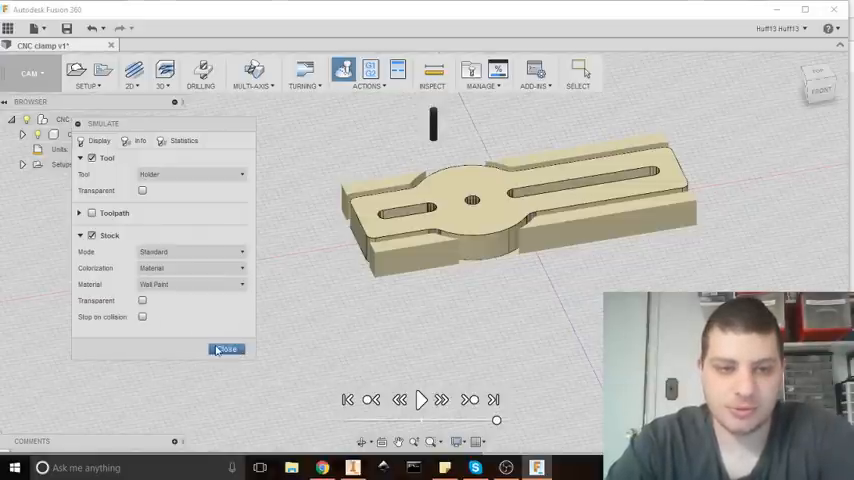
left_click(226, 348)
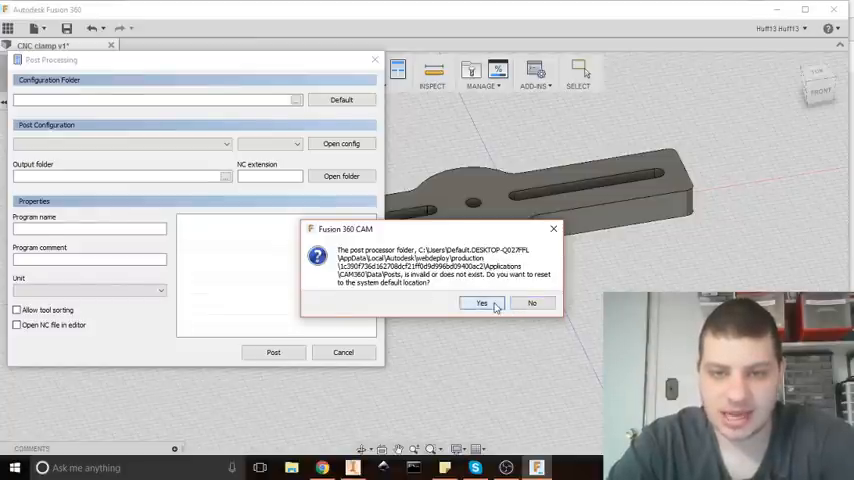
Reset the post folder to default and choose the grbl.cps Generic GRBL configuration
left_click(480, 304)
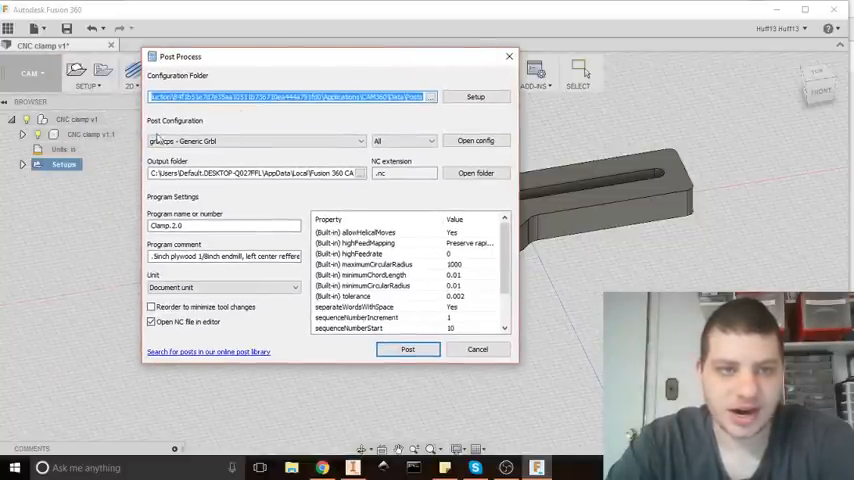
left_click(256, 140)
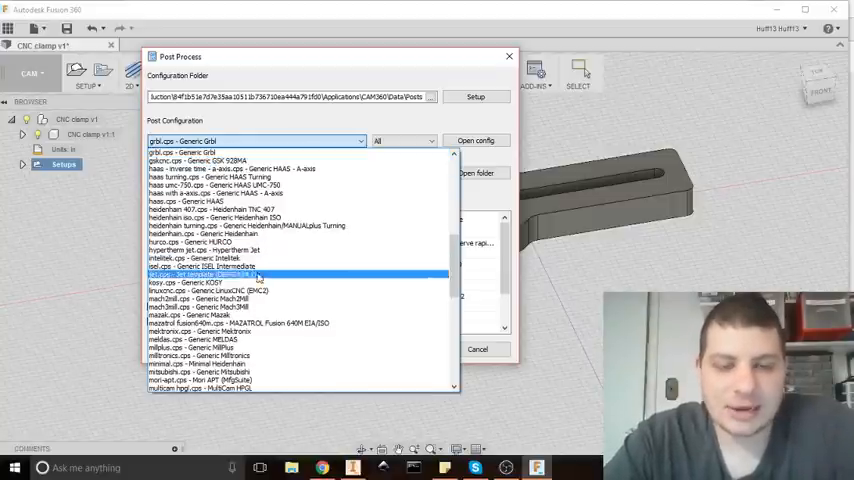
left_click(330, 192)
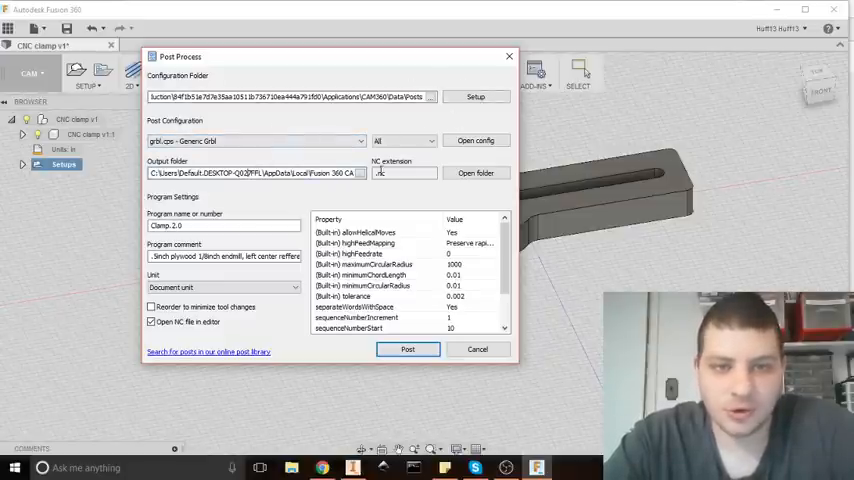
Point the post-process output folder to the Desktop and check the program comment field
left_click(476, 172)
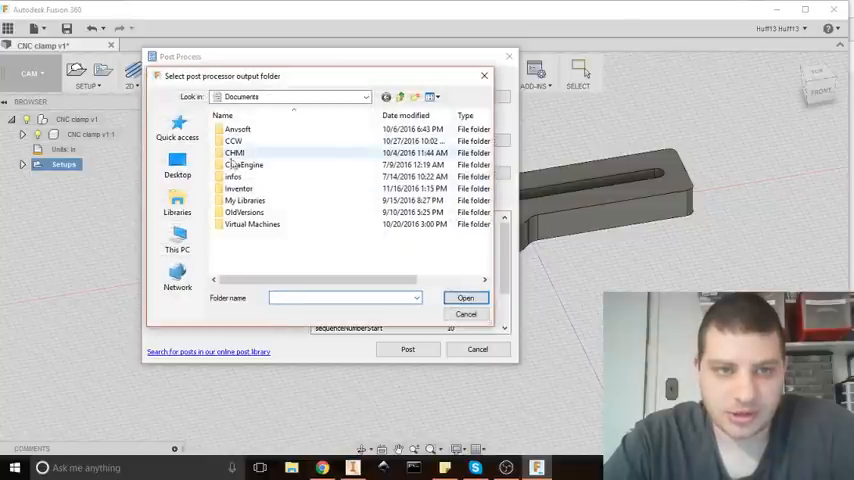
left_click(176, 168)
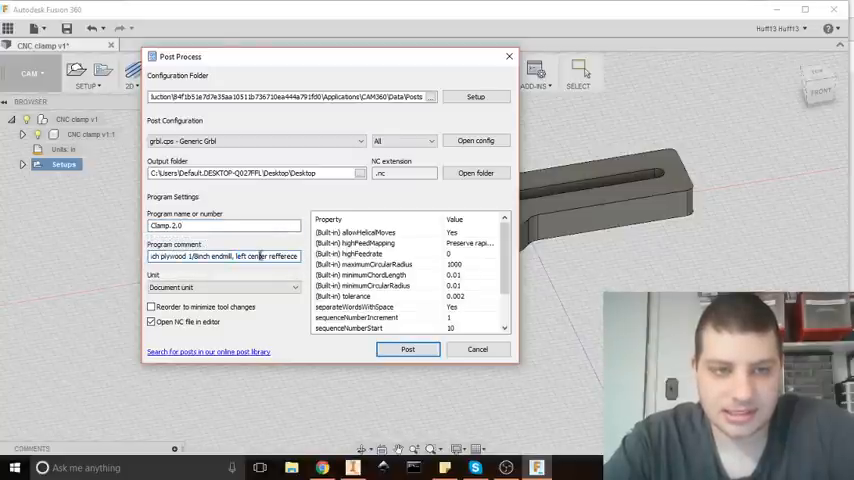
left_click(222, 288)
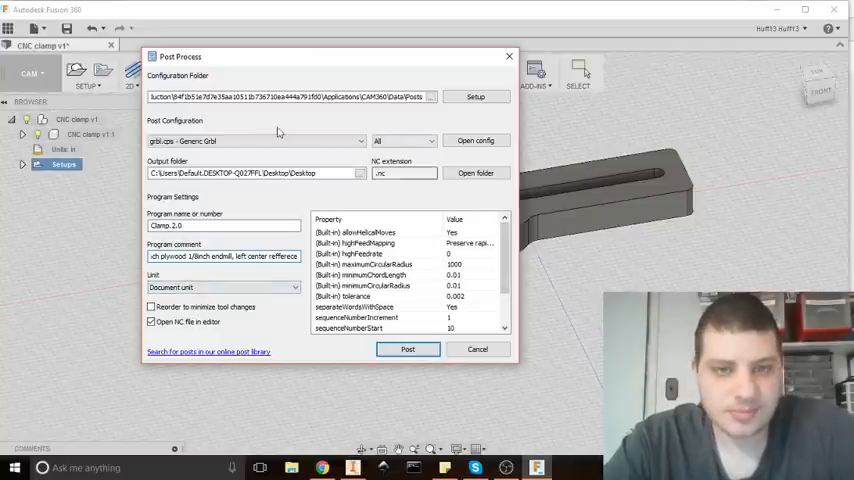
scroll("down", 3)
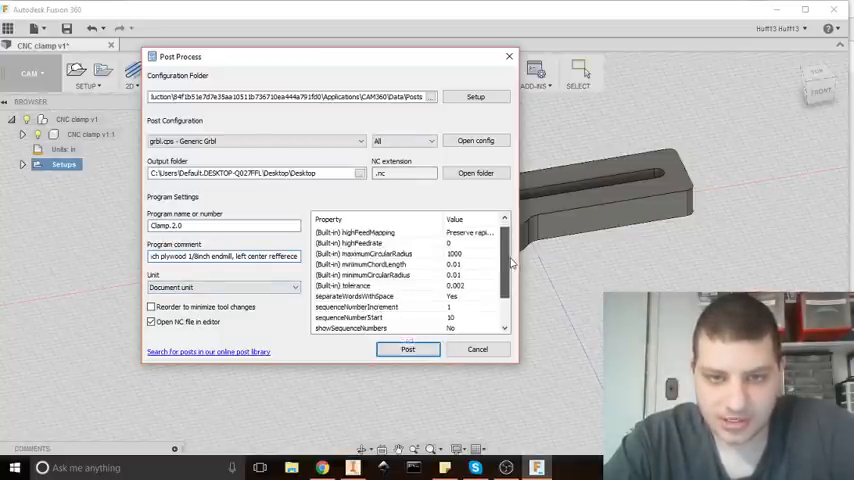
scroll("down", 3)
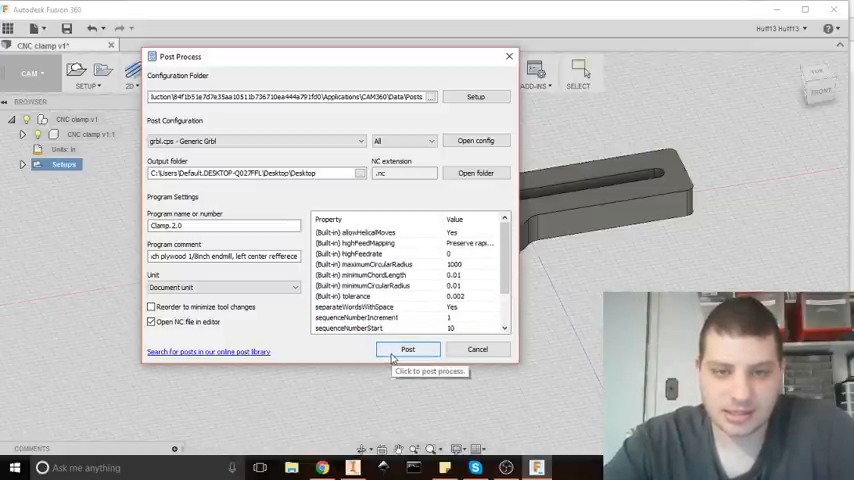
Post Clamp 2.0's G-code and save the file to the Desktop
left_click(408, 348)
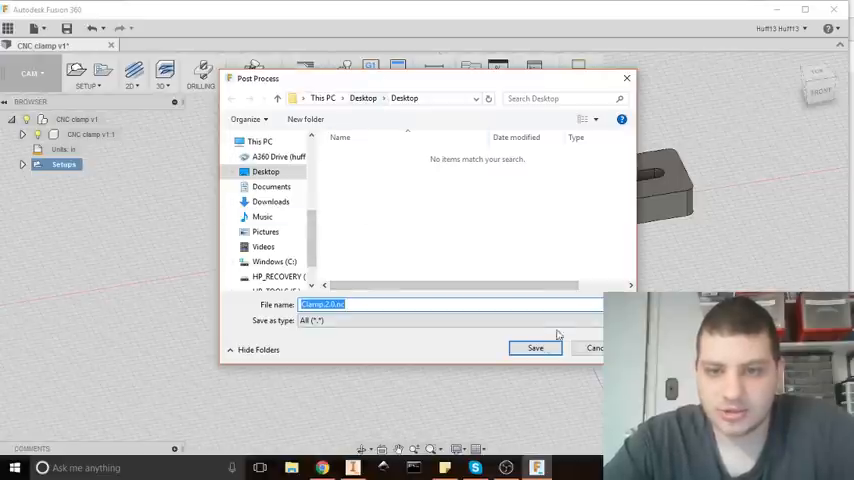
left_click(536, 348)
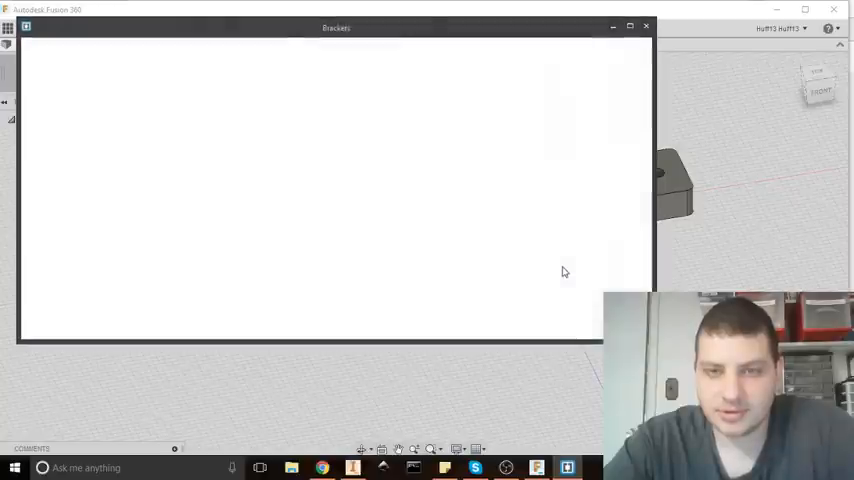